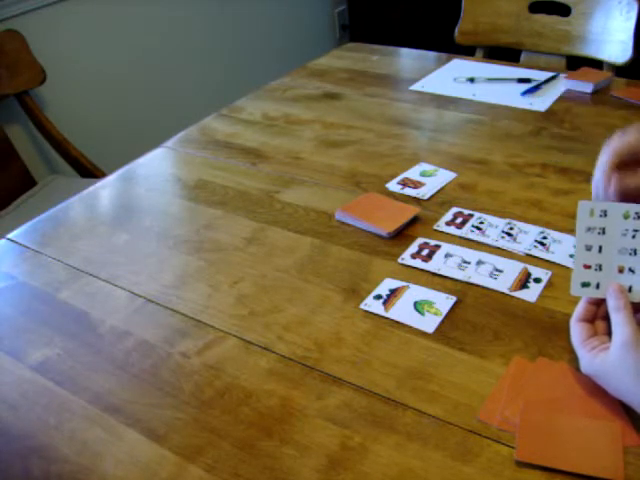
{"action": "mouse_move", "coordinate": [600, 300]}
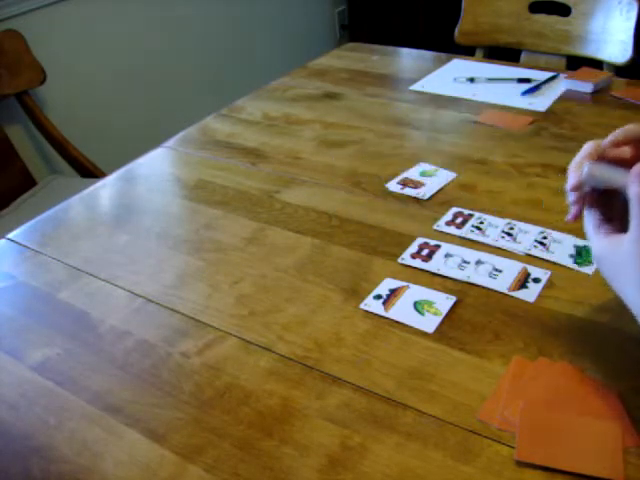
{"action": "mouse_move", "coordinate": [600, 200]}
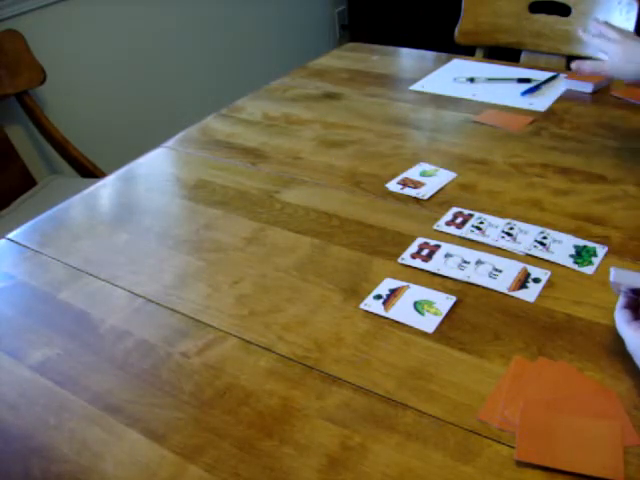